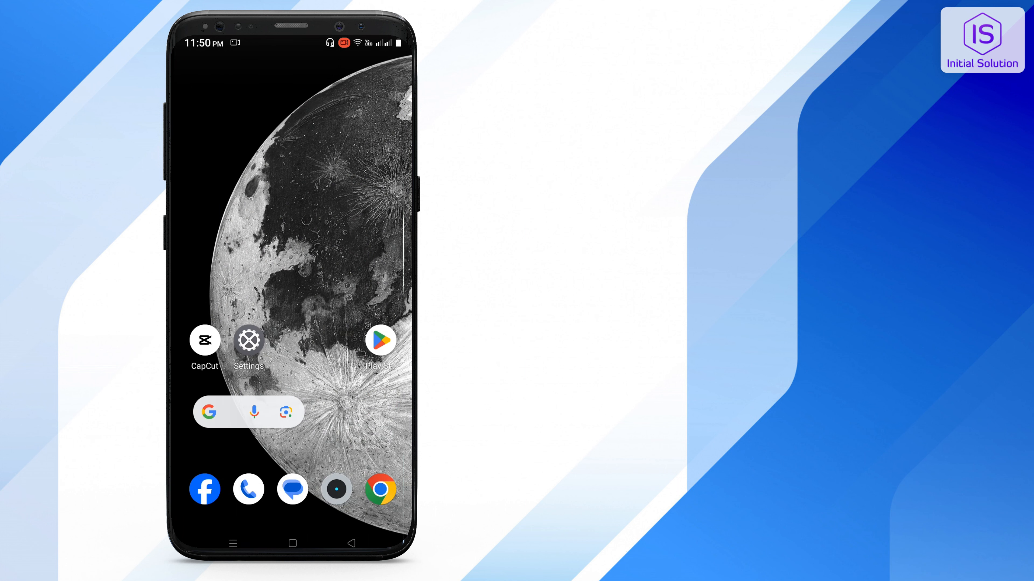
Swipe to the home page holding Messenger, YouTube, Sheets and Instagram
left_click(381, 340)
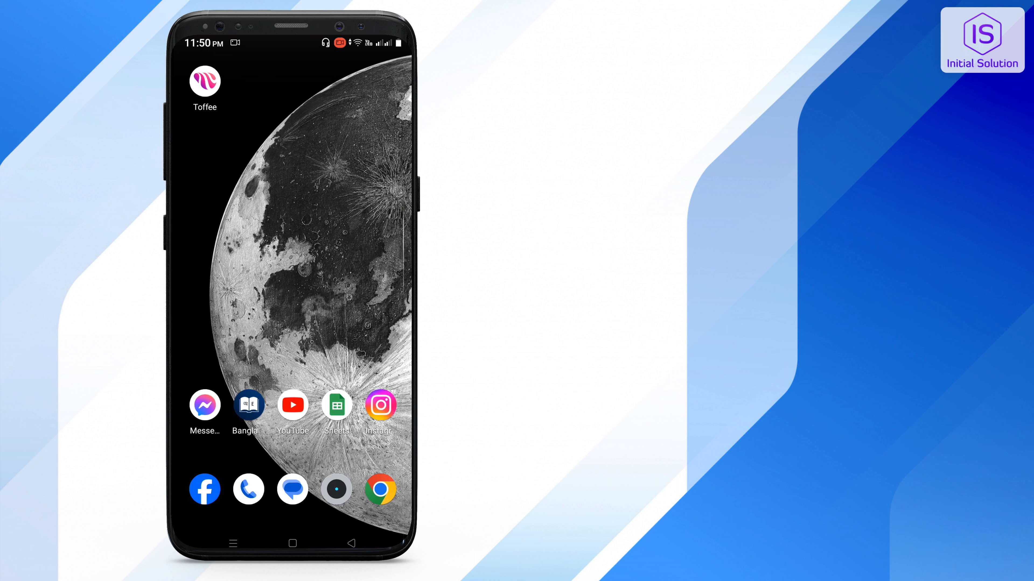
Launch Chrome from the dock to its Google start page
left_click(380, 406)
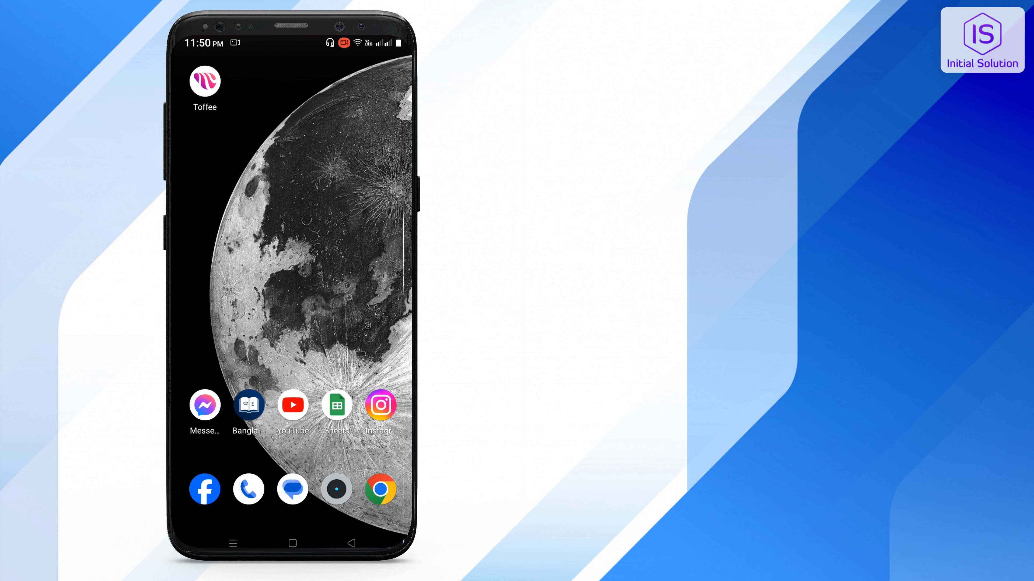
left_click(381, 488)
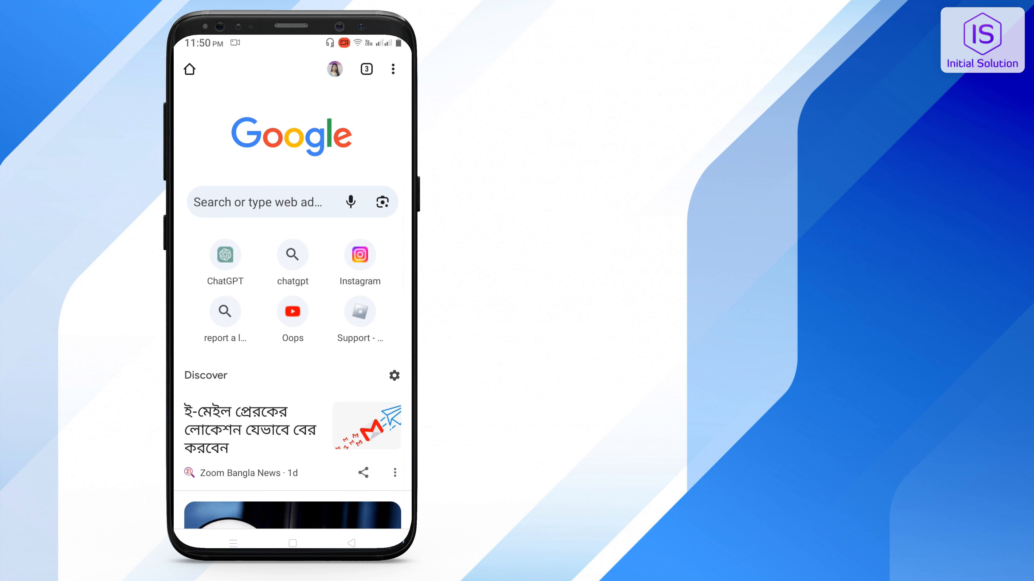
Search 'older version of instagram' and open Uptodown's older Instagram versions result
left_click(276, 202)
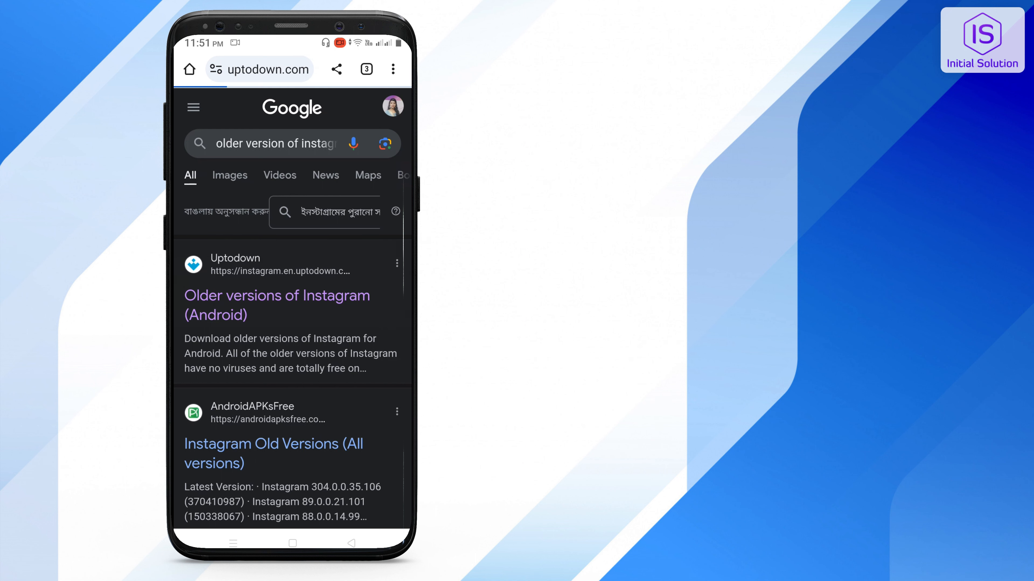
left_click(276, 305)
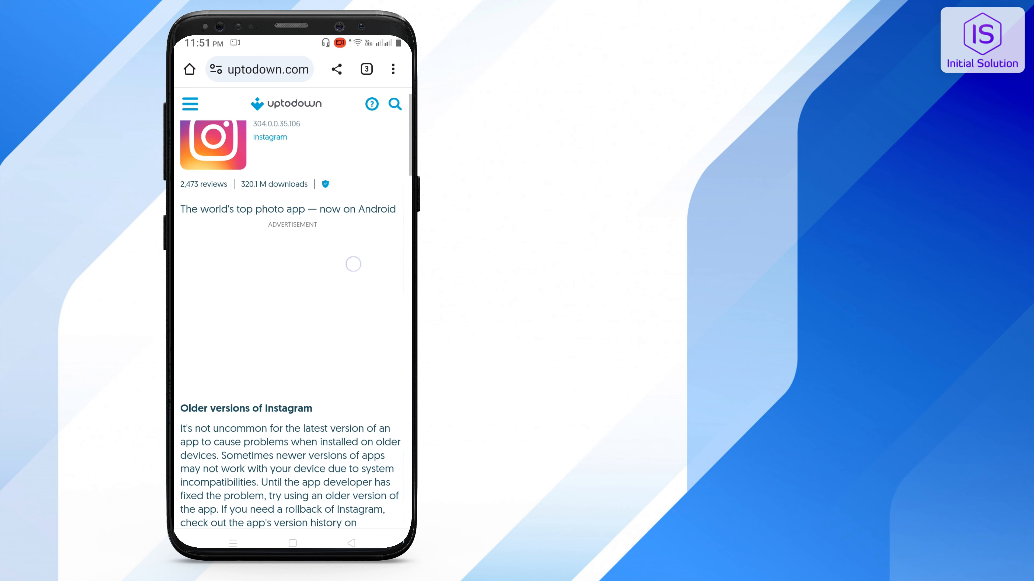
Scroll past the version list and reveal the full list of older Instagram versions via SEE MORE
scroll("down", 3)
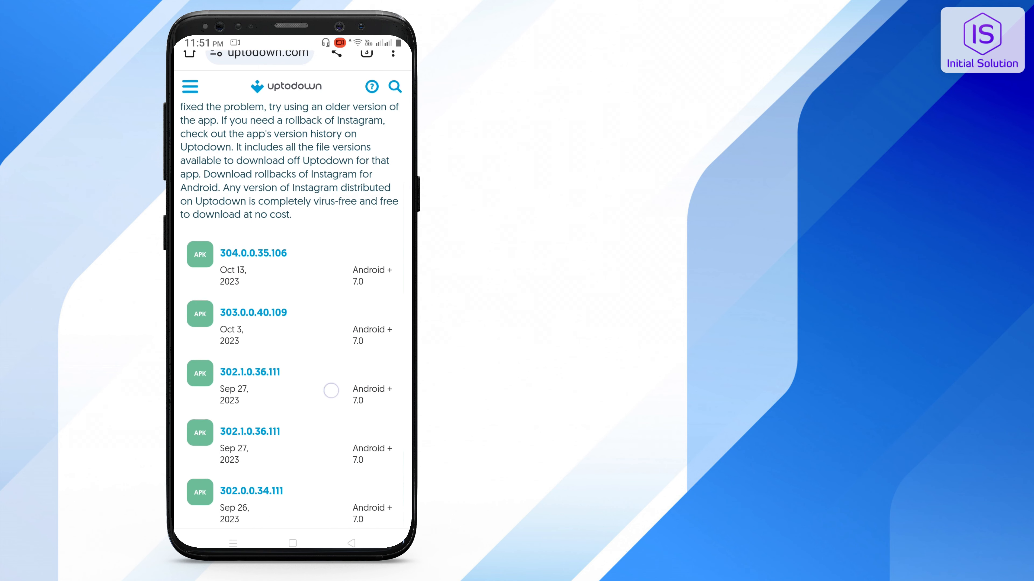
scroll("down", 3)
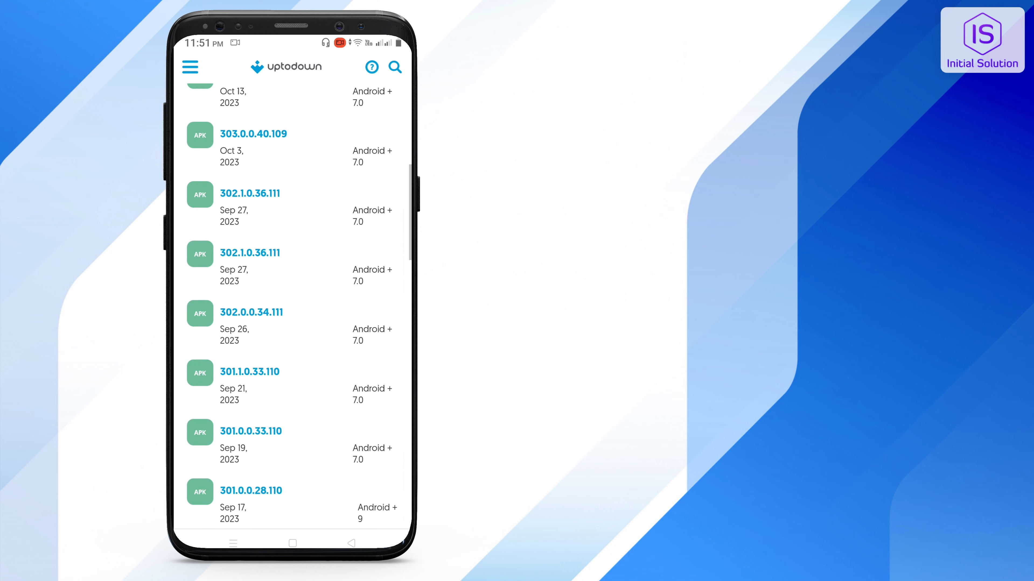
scroll("down", 3)
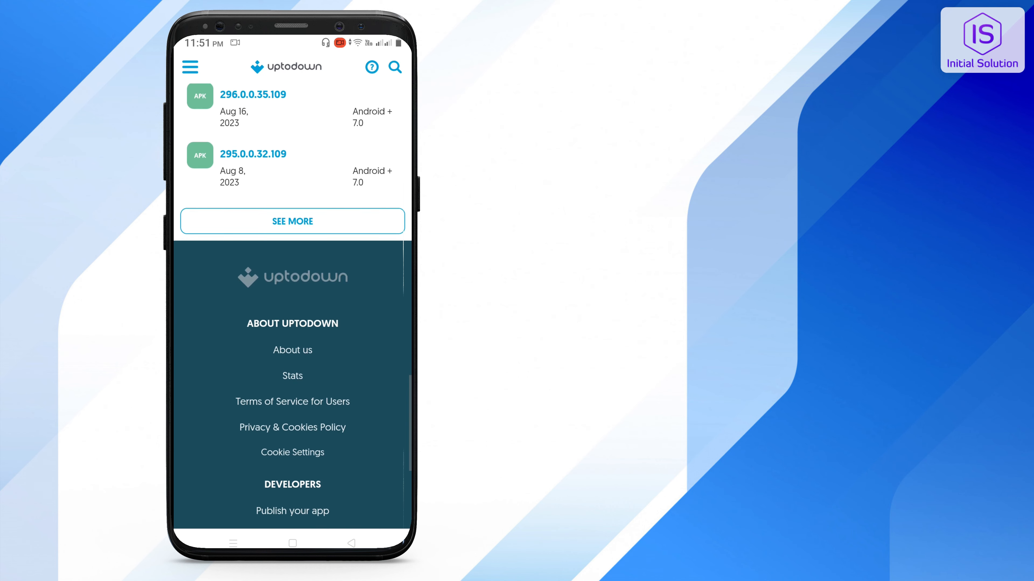
left_click(291, 221)
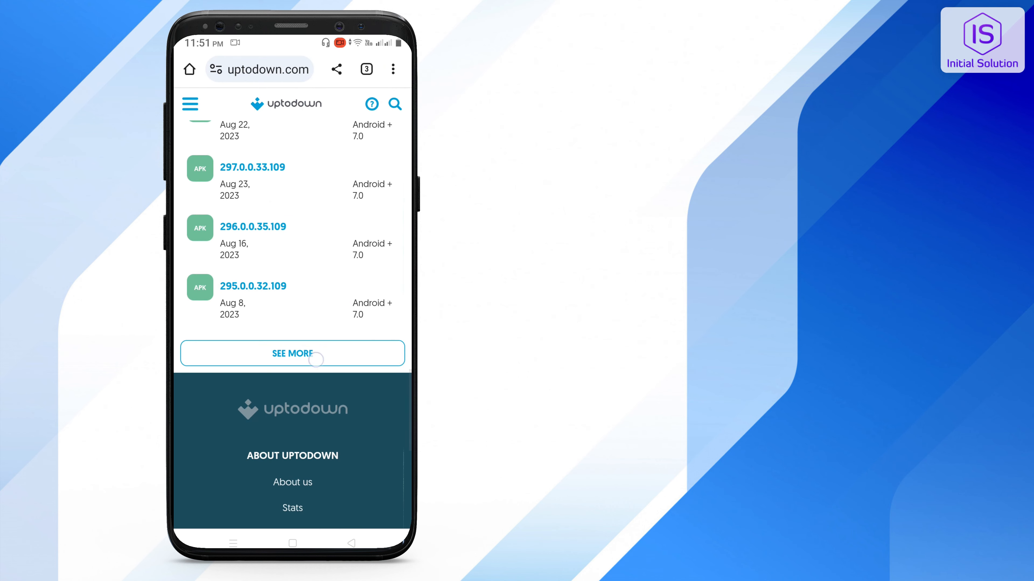
left_click(292, 353)
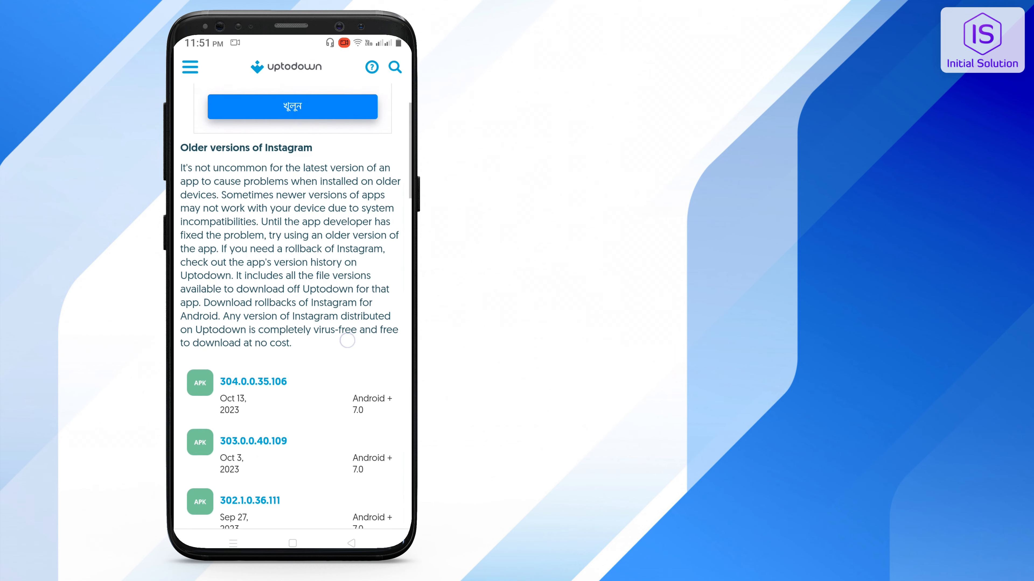
Scroll the versions list and open the download page for Instagram 302.1.0.36.111
scroll("down", 3)
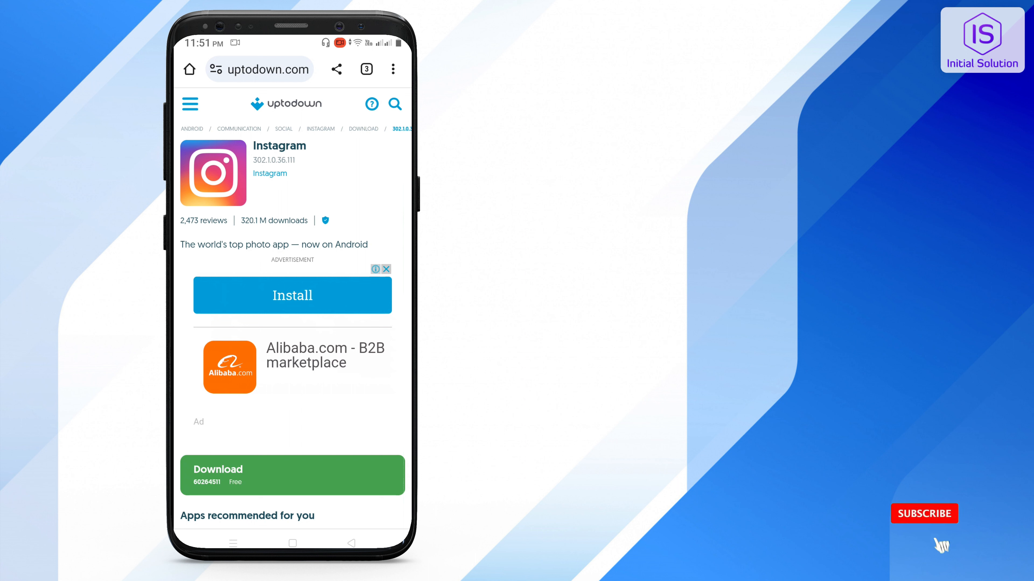
left_click(924, 514)
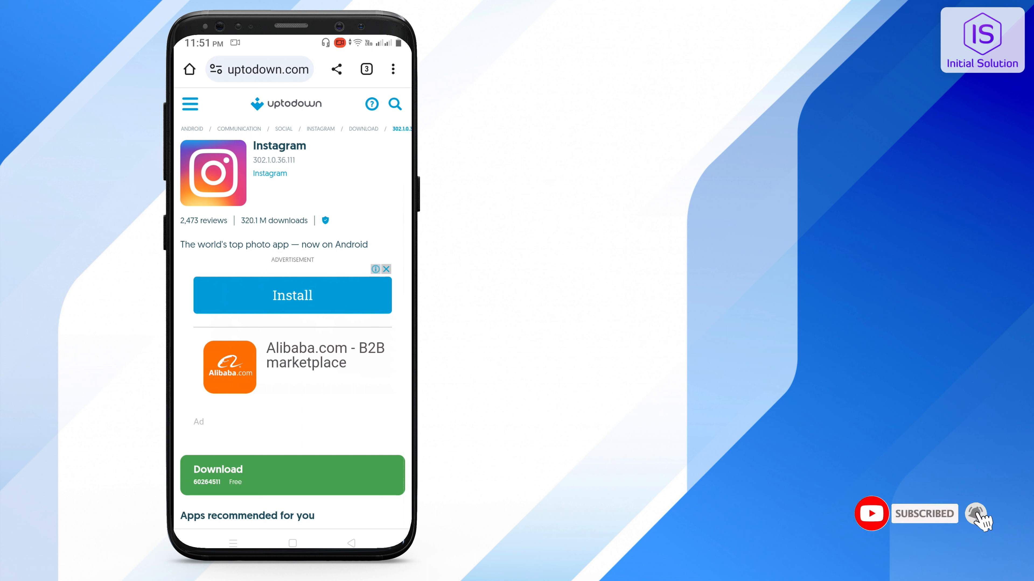